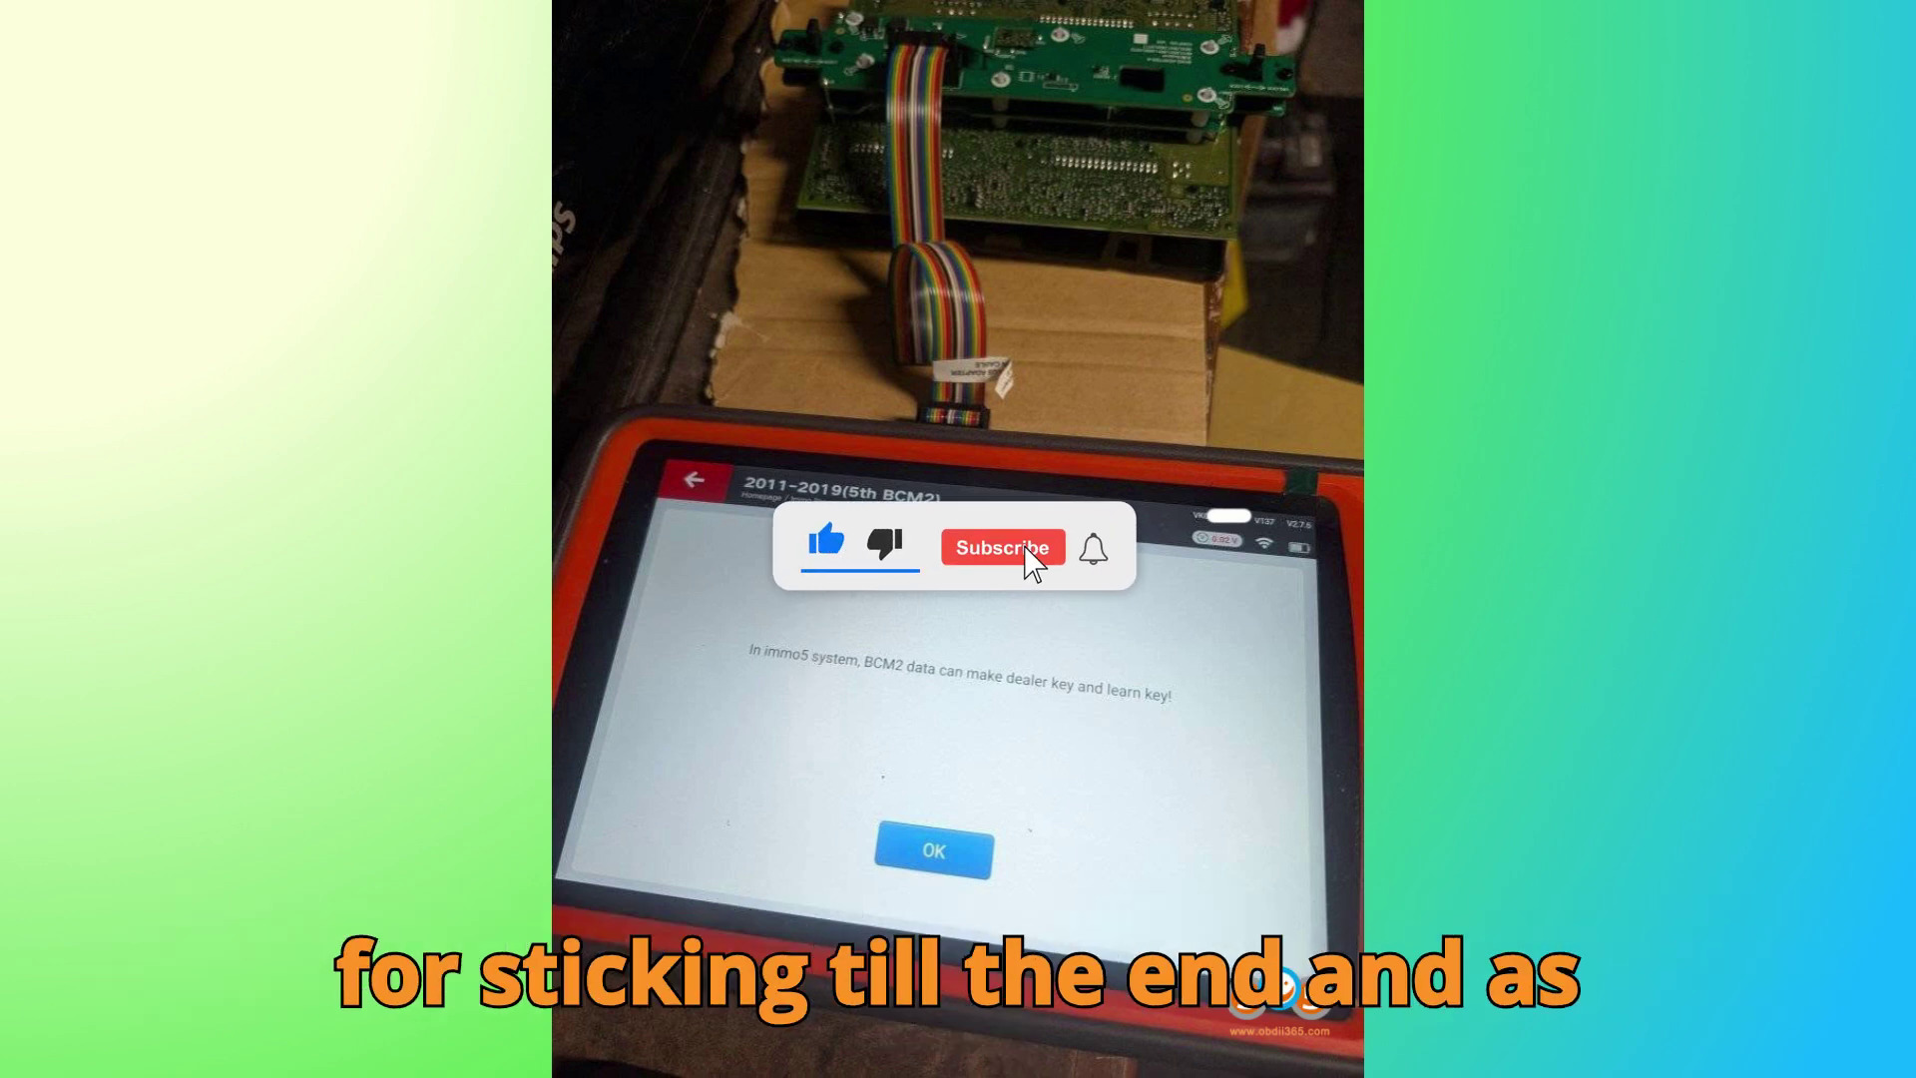
left_click(1002, 546)
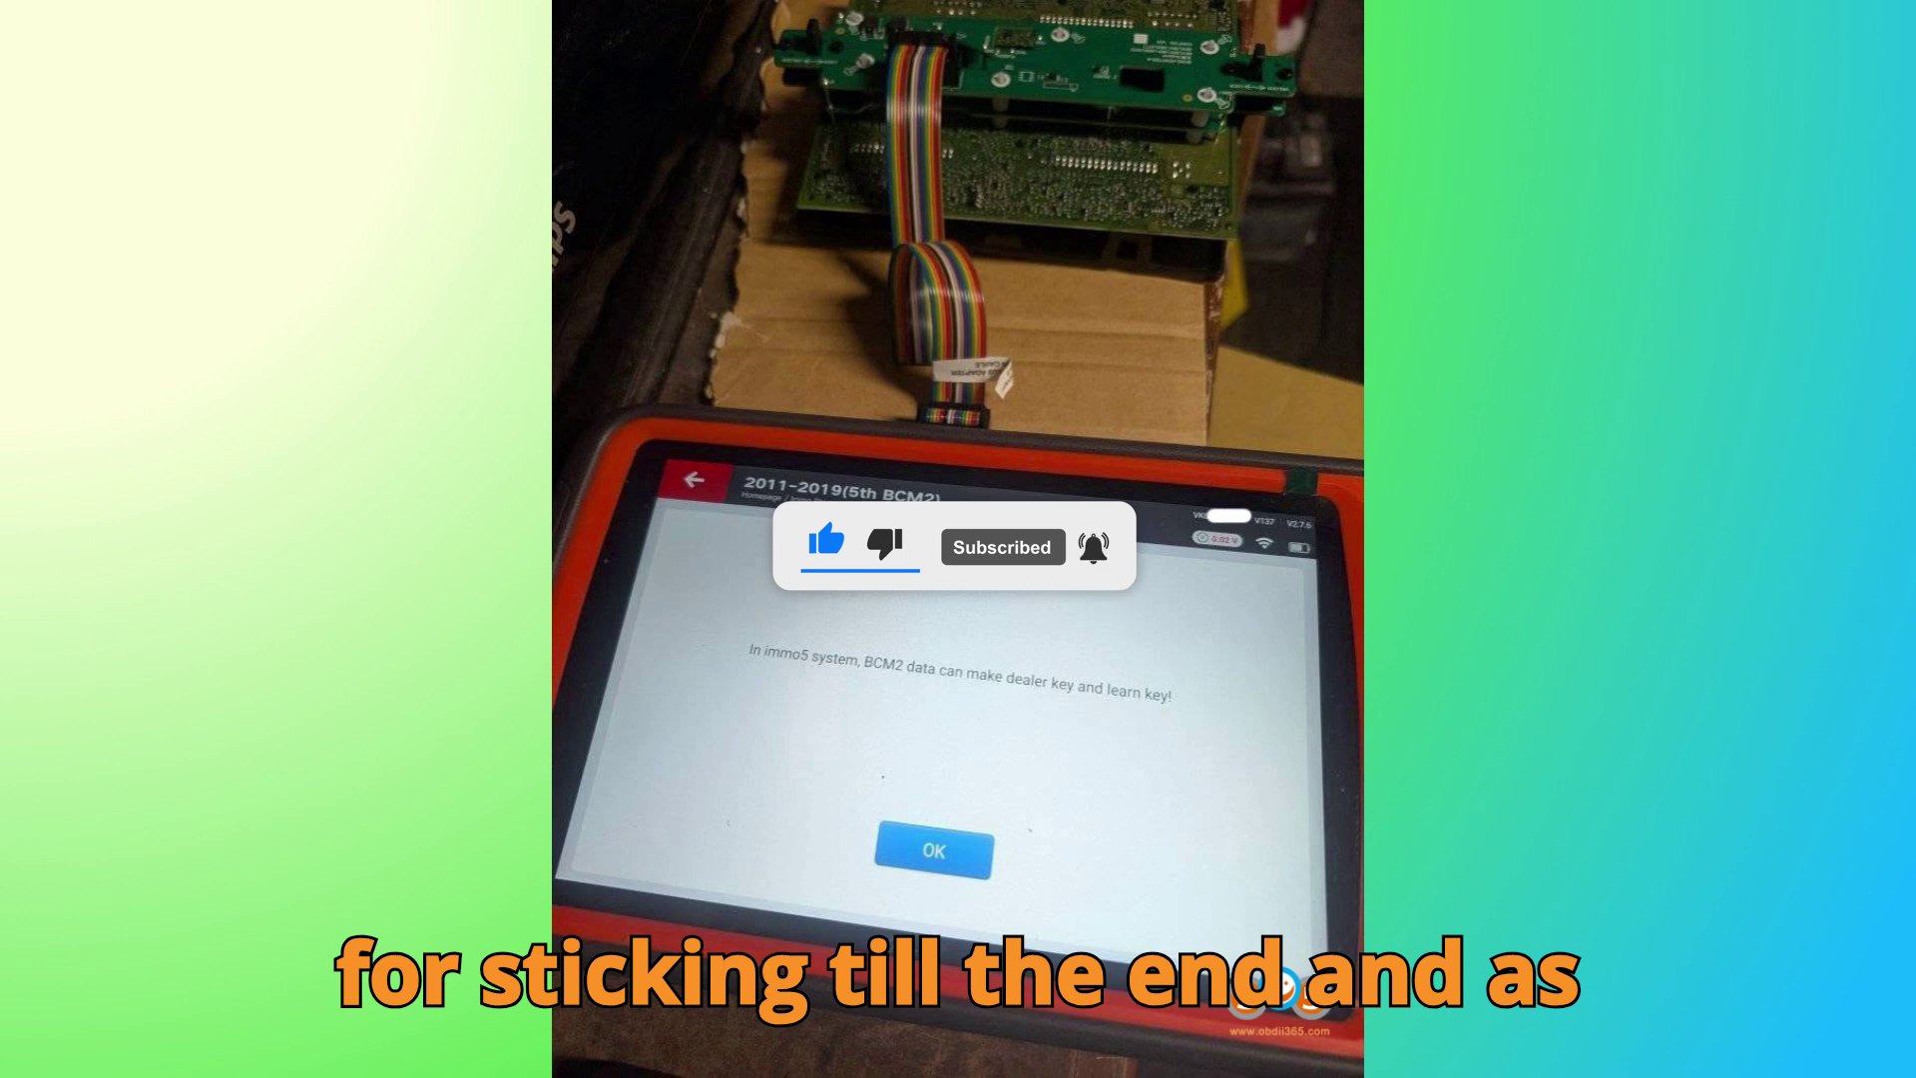